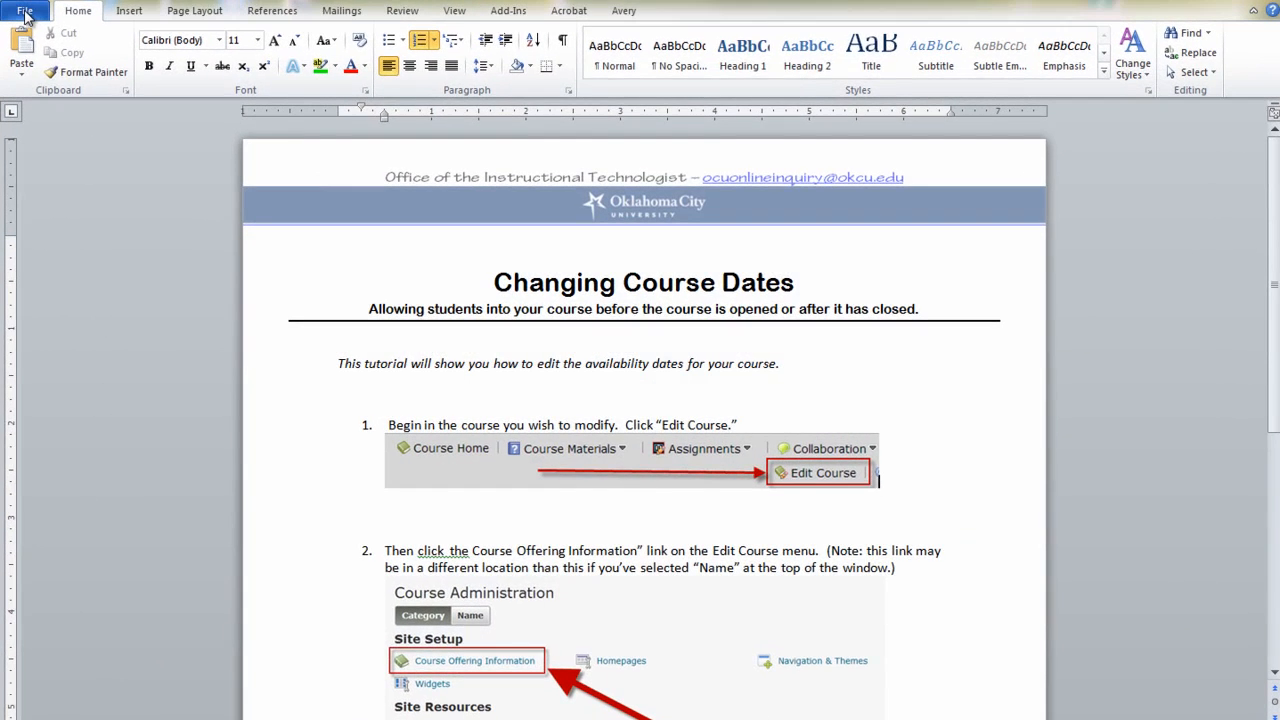
Show the Backstage Info page for the Changing Course Dates document.
click(24, 12)
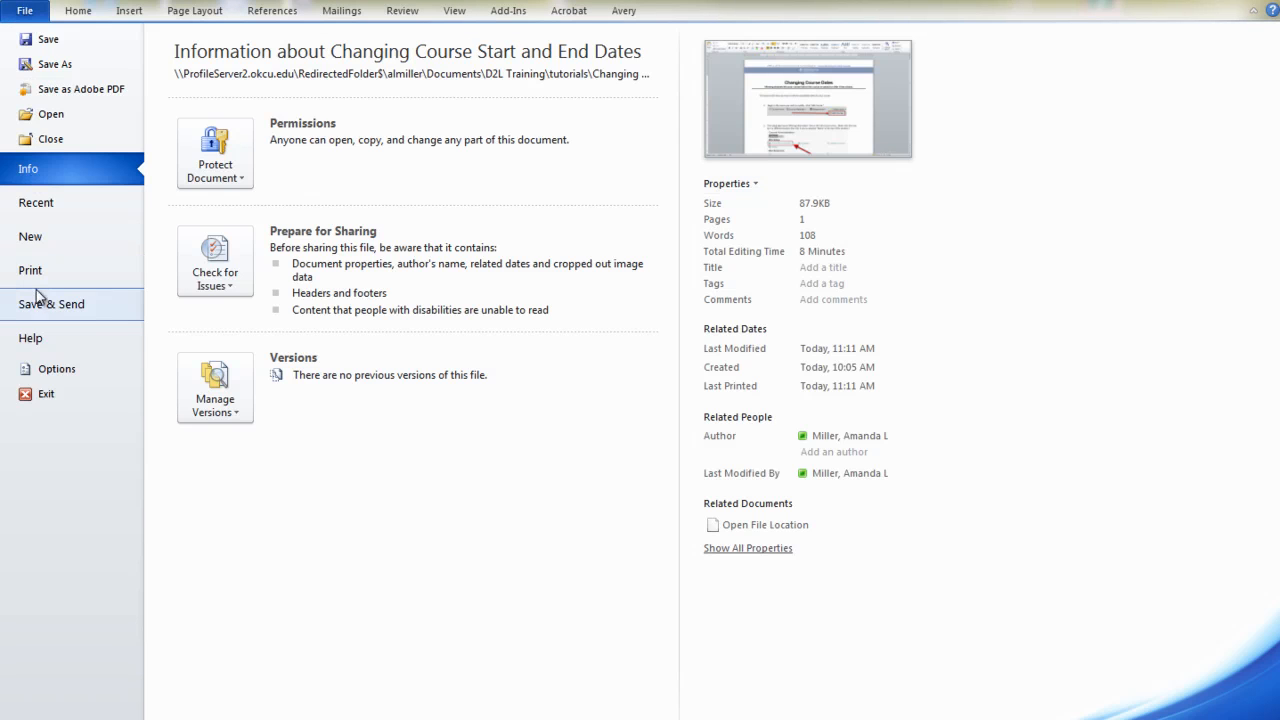
mouse_move(100, 312)
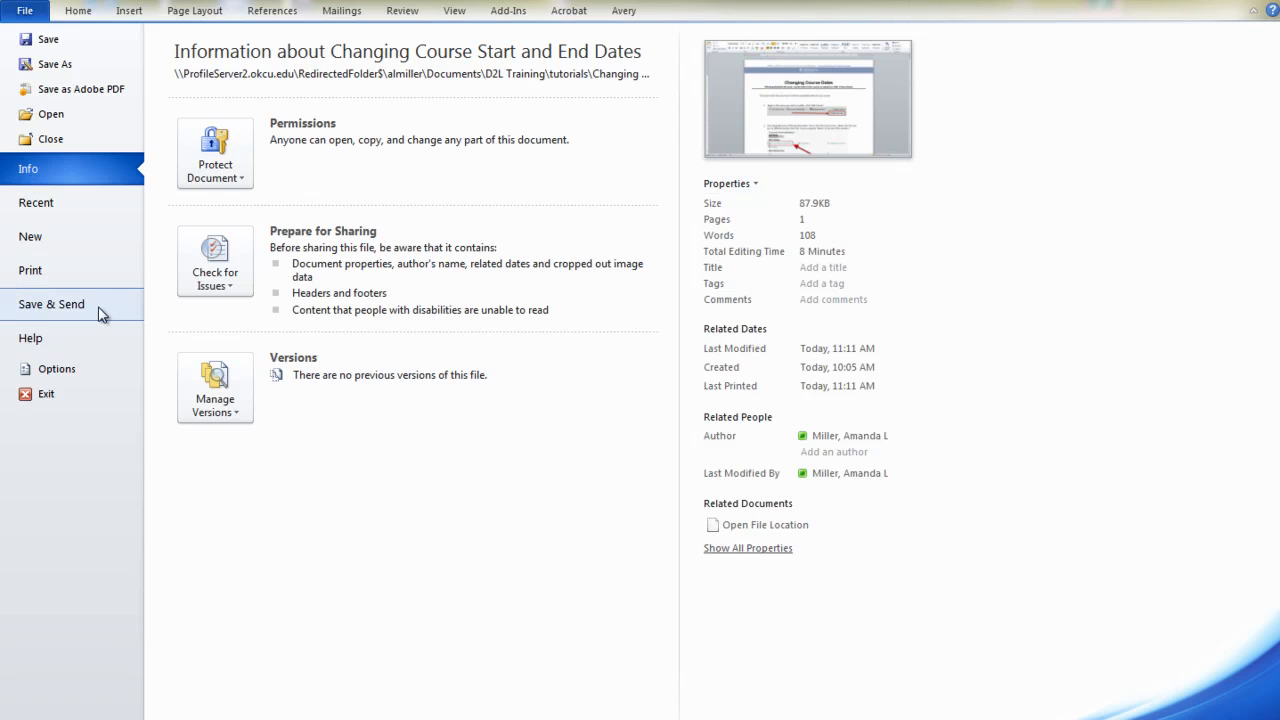
Show the Save & Send page with the Send Using E-mail options.
click(52, 304)
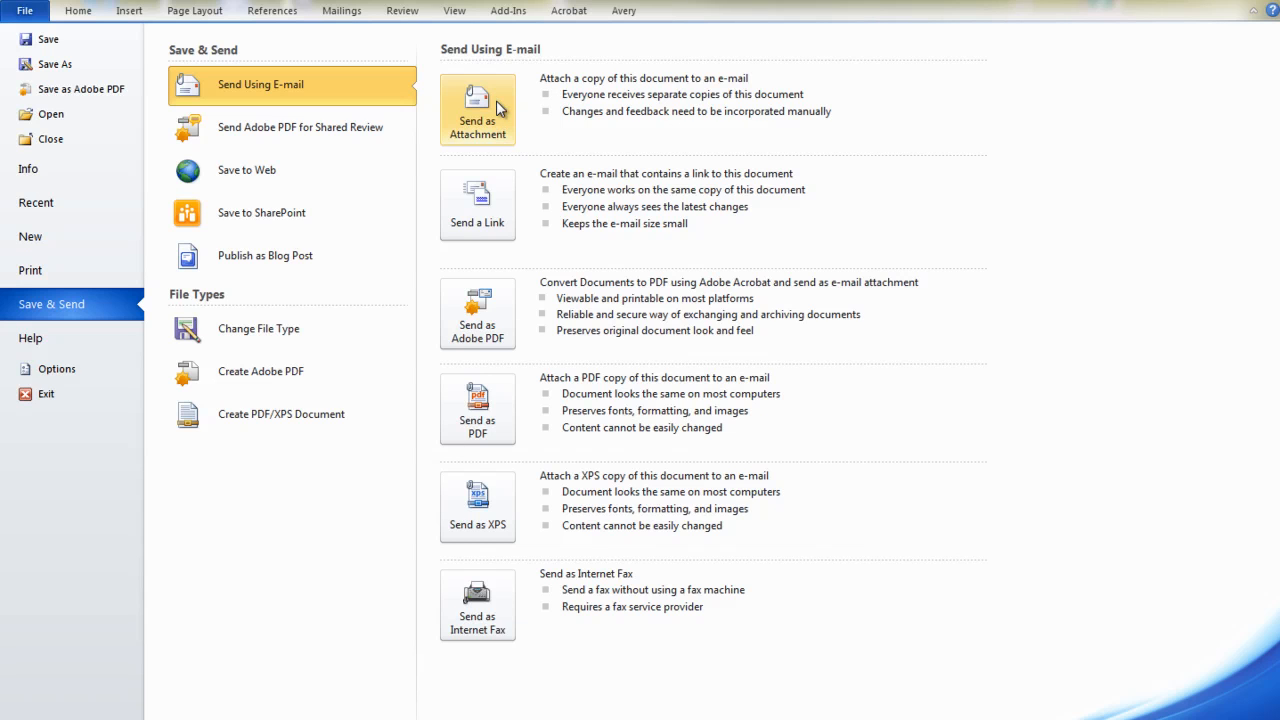
mouse_move(544, 124)
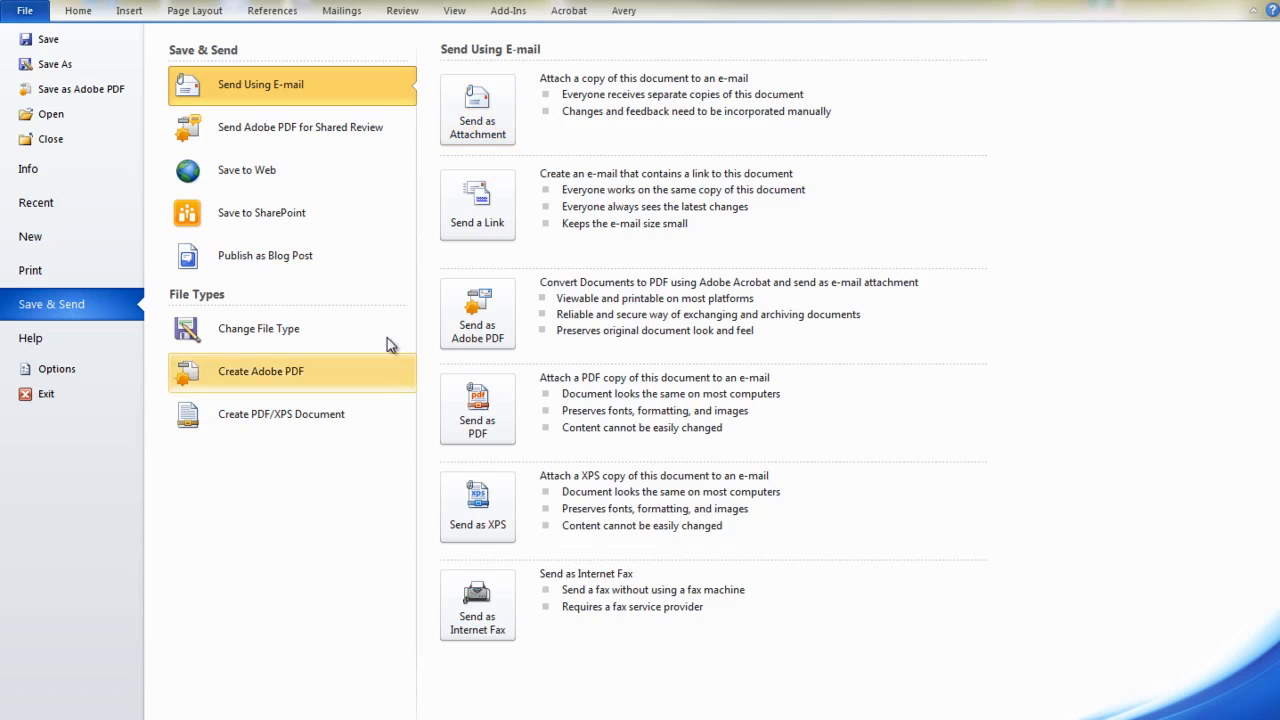
mouse_move(476, 408)
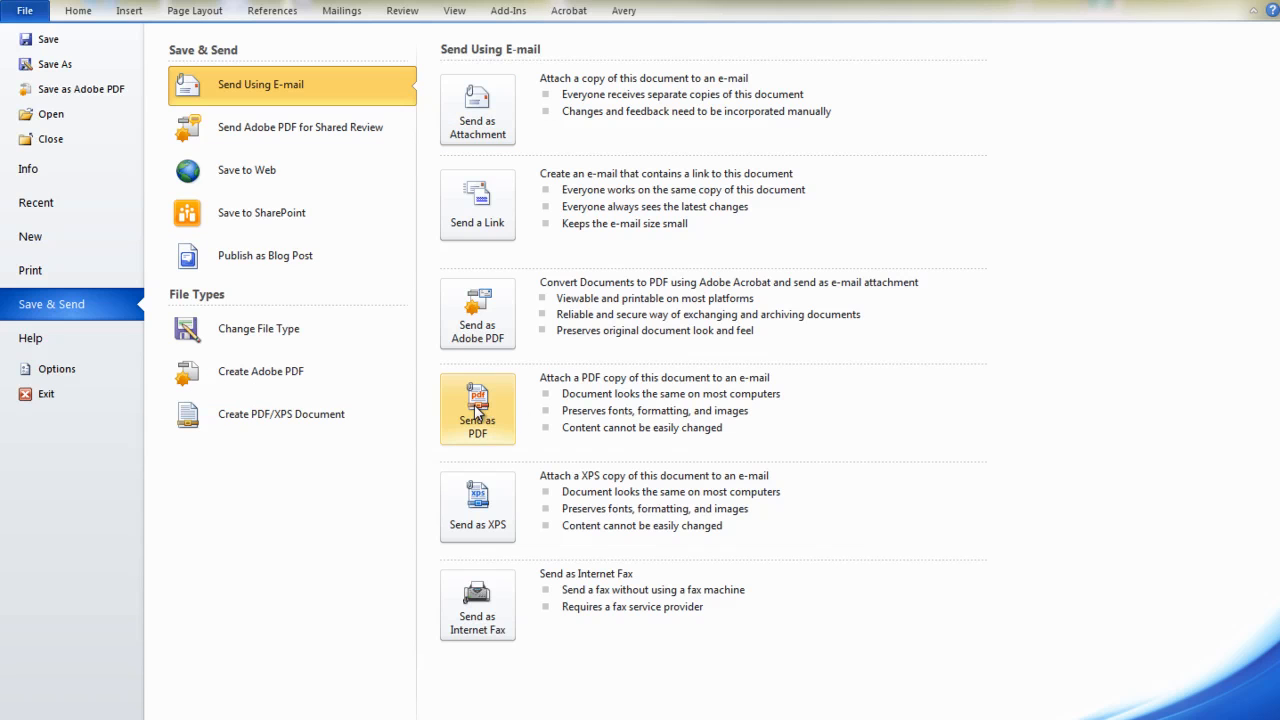